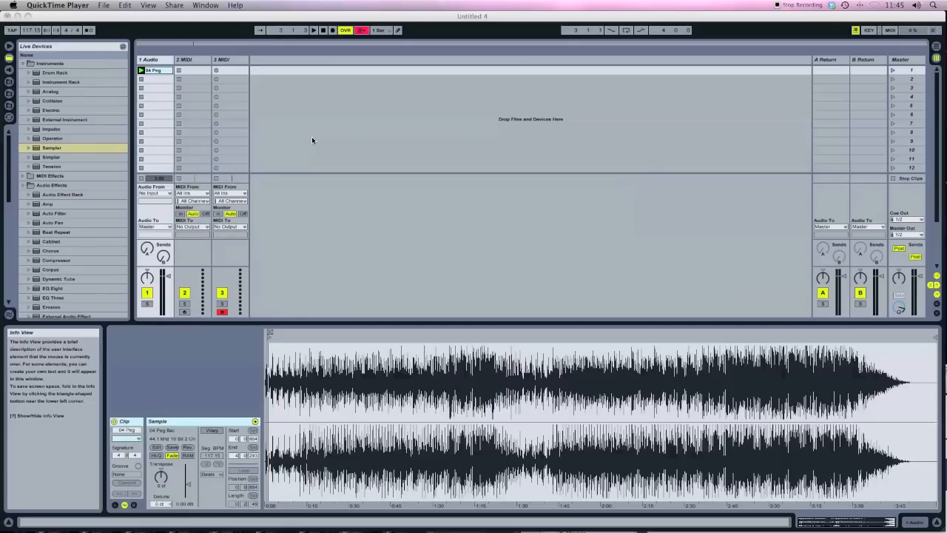
{"action": "mouse_move", "coordinate": [302, 111]}
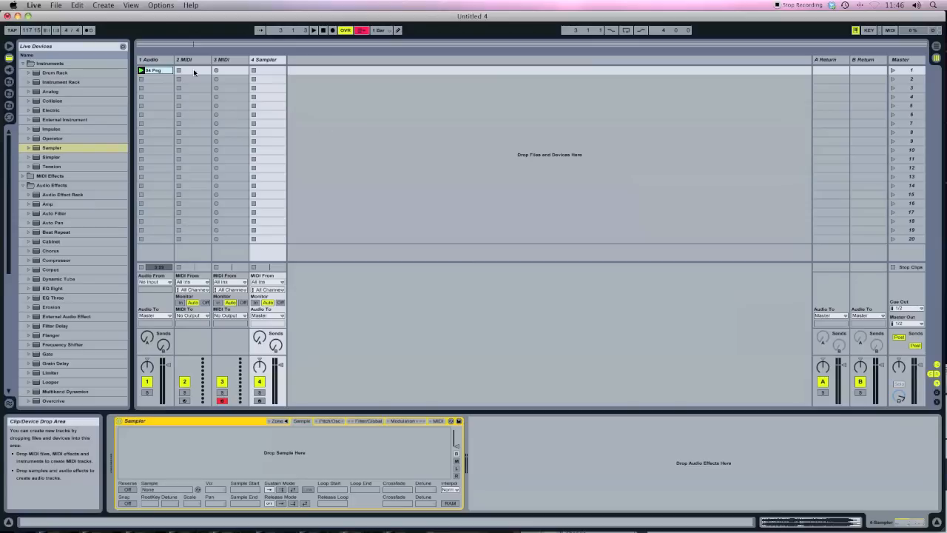
- Load the tape recording clip from track 1 into the Sampler's sample display
{"action": "left_click", "coordinate": [156, 71]}
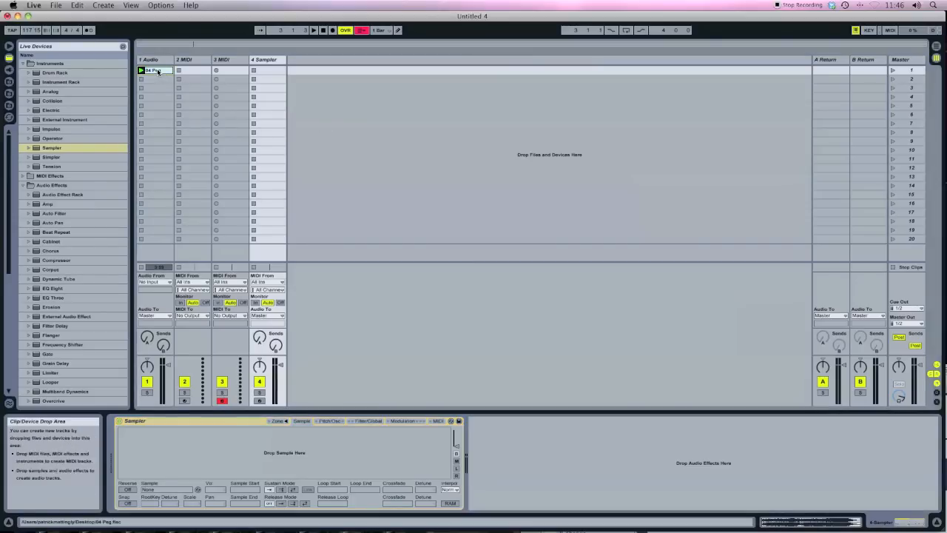
{"action": "left_click", "coordinate": [259, 399]}
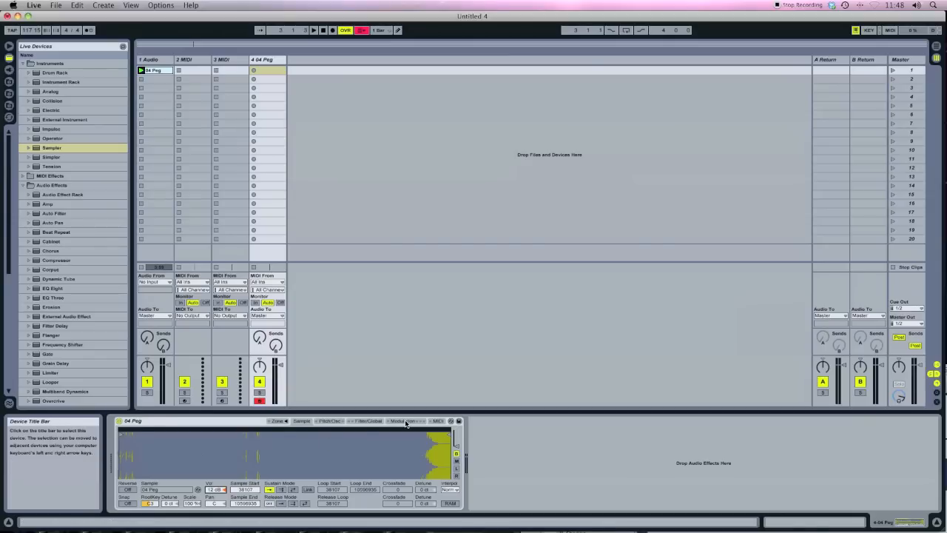
- Show the Sampler's Modulation page and switch on LFO 1 with a sine wave
{"action": "left_click", "coordinate": [403, 420]}
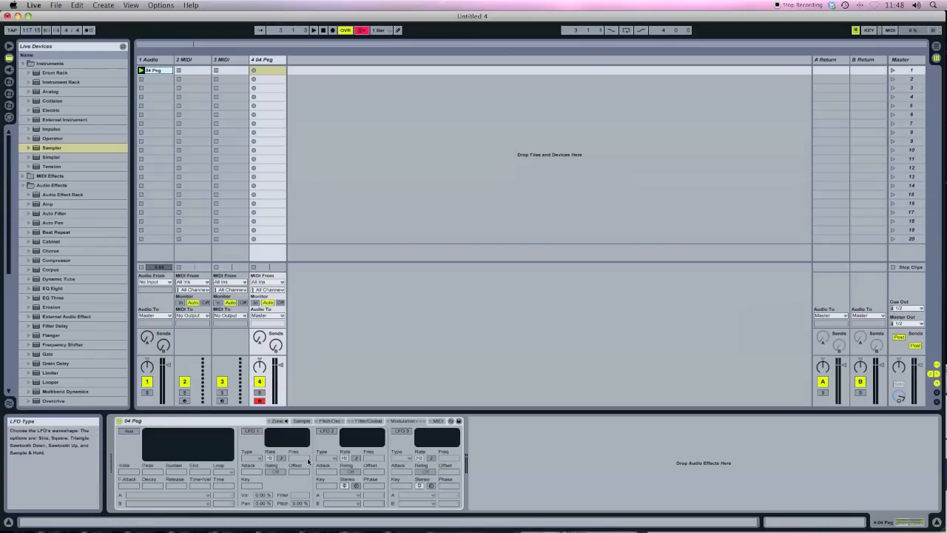
{"action": "left_click", "coordinate": [252, 431]}
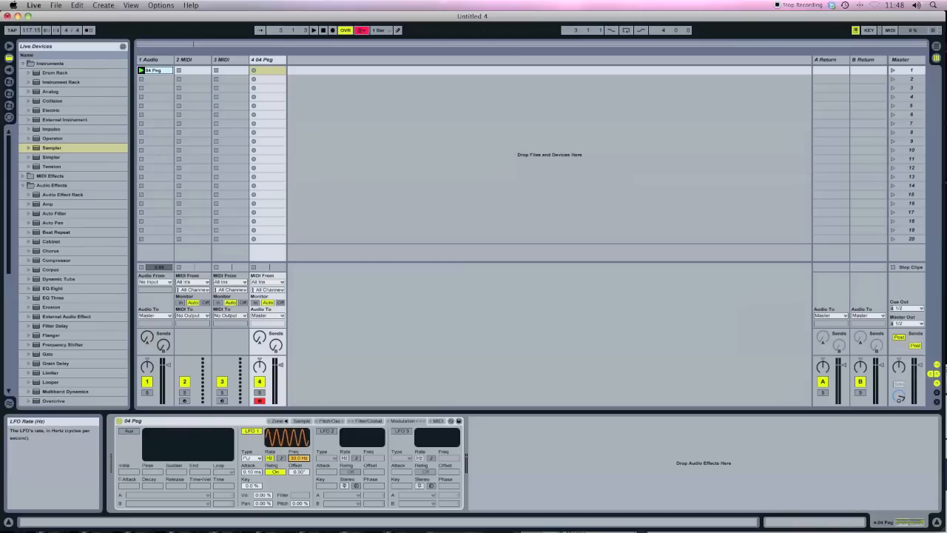
{"action": "mouse_move", "coordinate": [308, 474]}
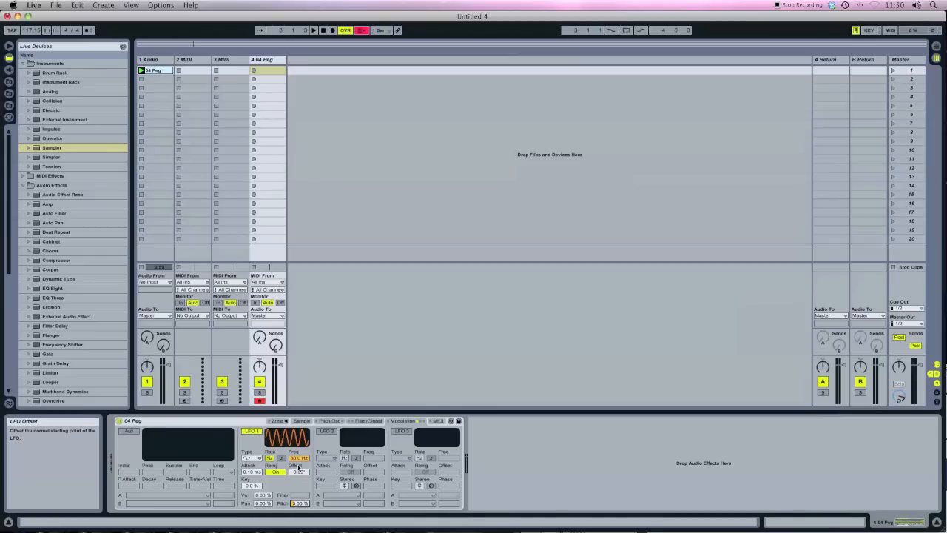
{"action": "mouse_move", "coordinate": [299, 467]}
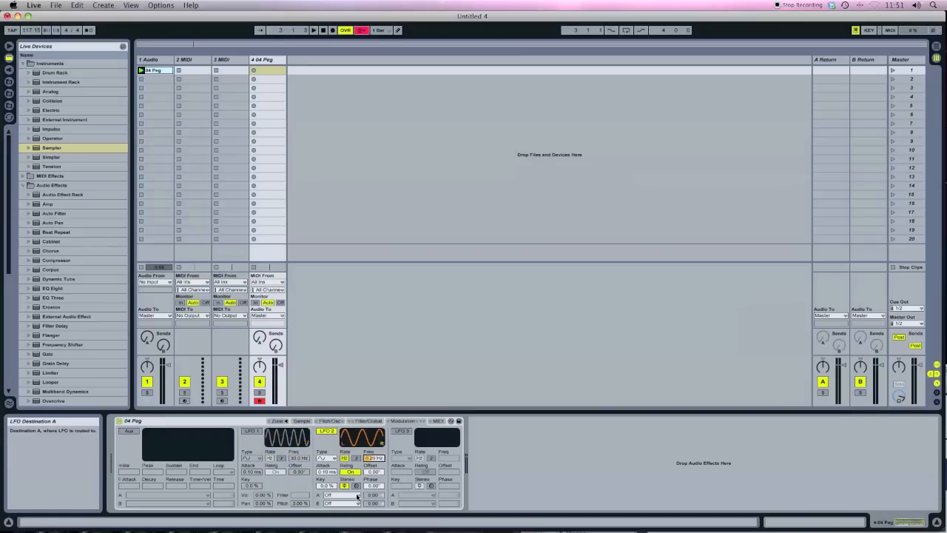
- Switch on LFO 2 with its own waveform beside the first LFO
{"action": "left_click", "coordinate": [340, 495]}
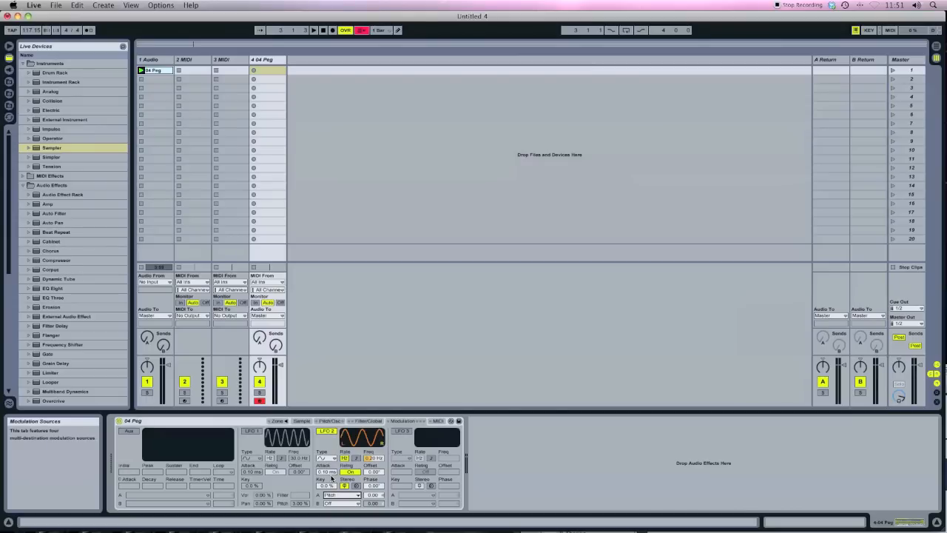
{"action": "mouse_move", "coordinate": [324, 471]}
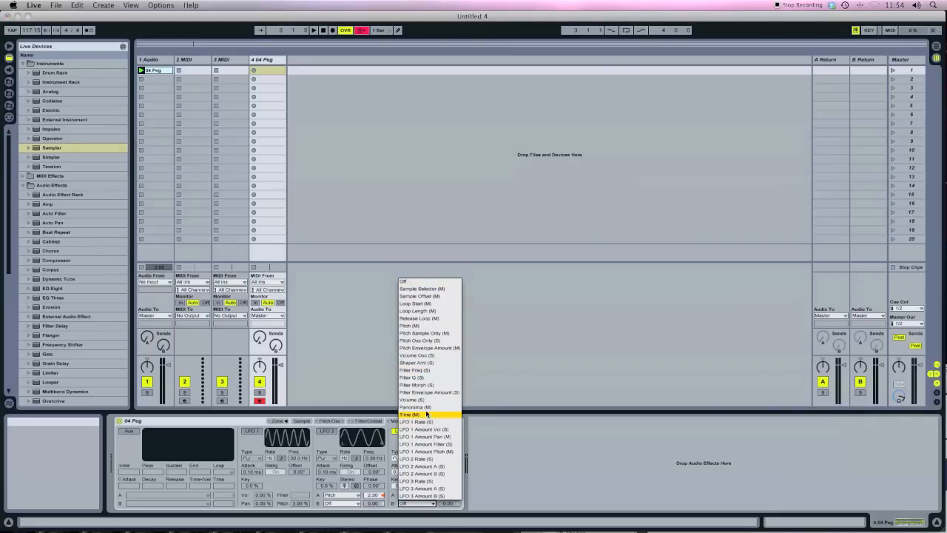
{"action": "mouse_move", "coordinate": [414, 407]}
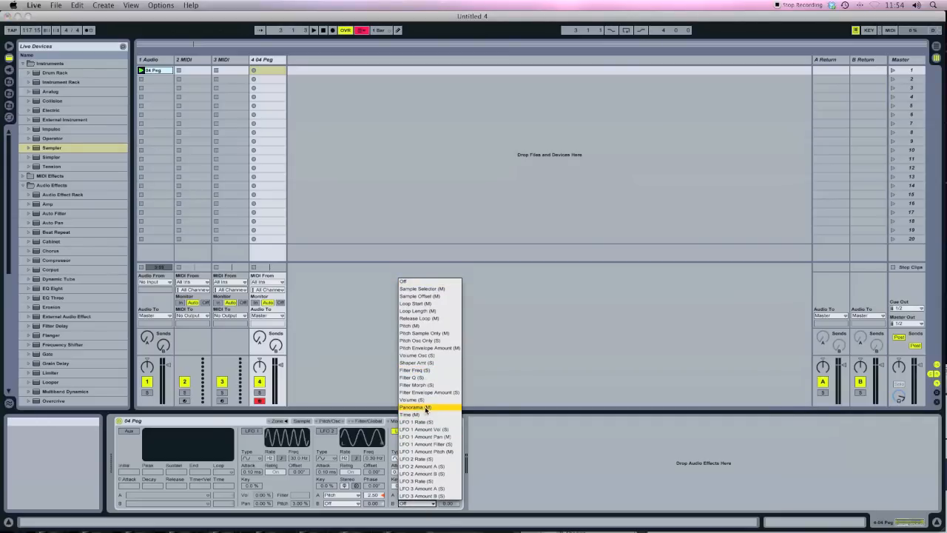
- Assign LFO 2 a modulation target and enable the Sampler's filter
{"action": "left_click", "coordinate": [414, 406]}
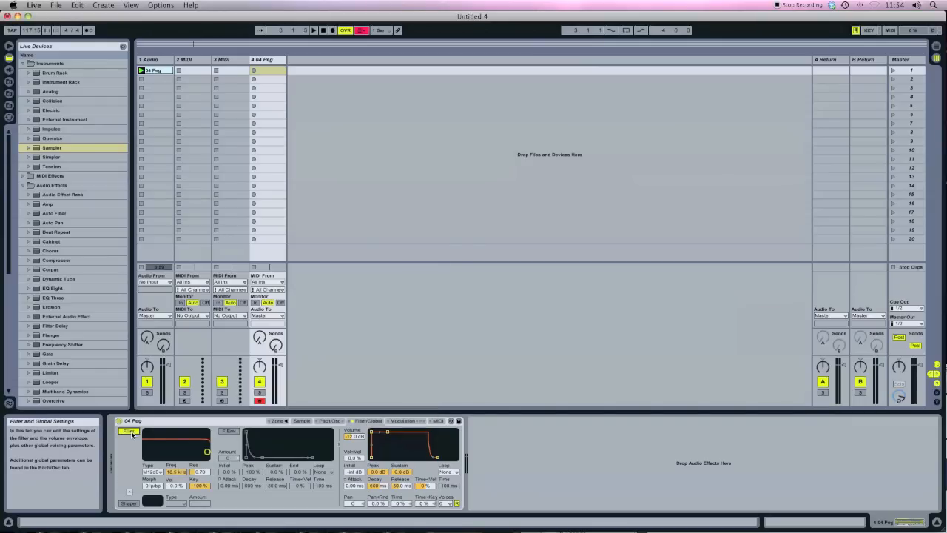
{"action": "left_click", "coordinate": [403, 420]}
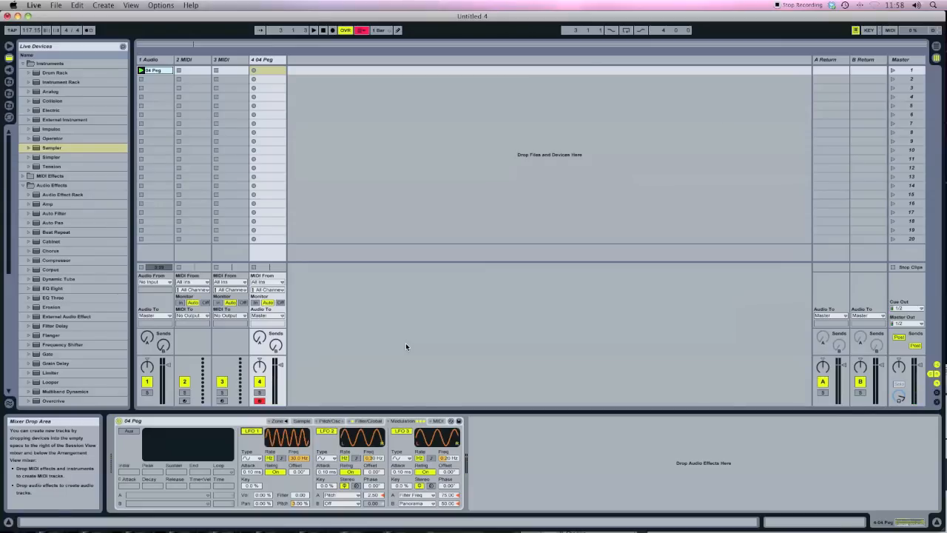
{"action": "mouse_move", "coordinate": [367, 324]}
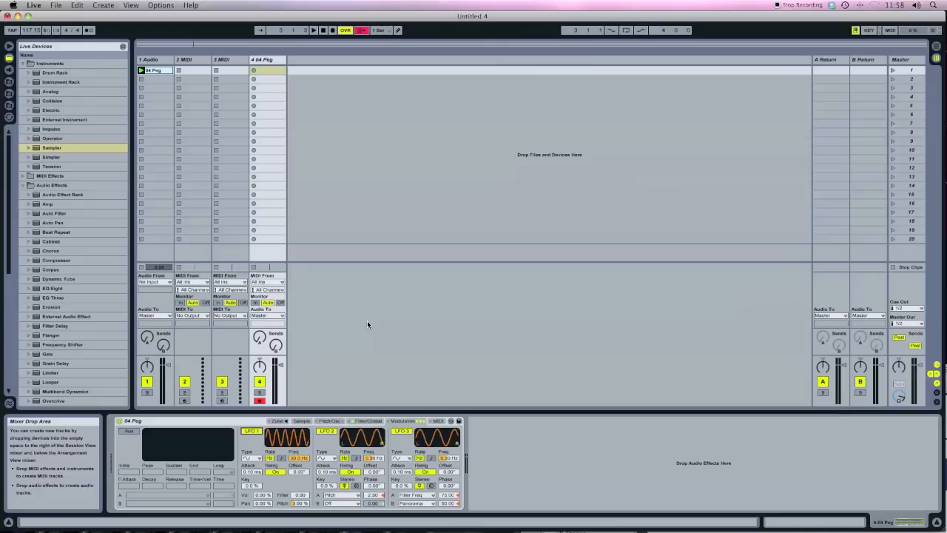
- Add Dynamic Tube and a Compressor after the Sampler in the device chain
{"action": "left_click", "coordinate": [28, 279]}
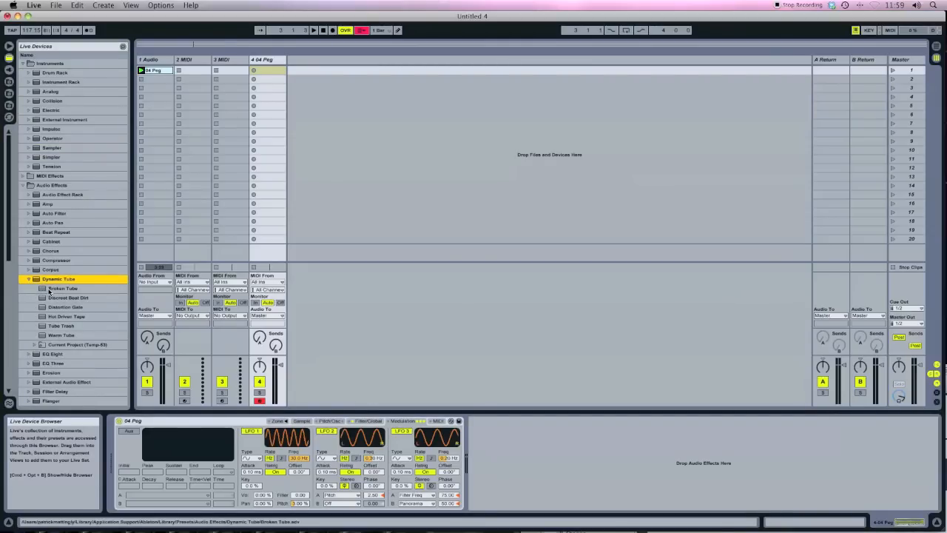
{"action": "left_click", "coordinate": [66, 317]}
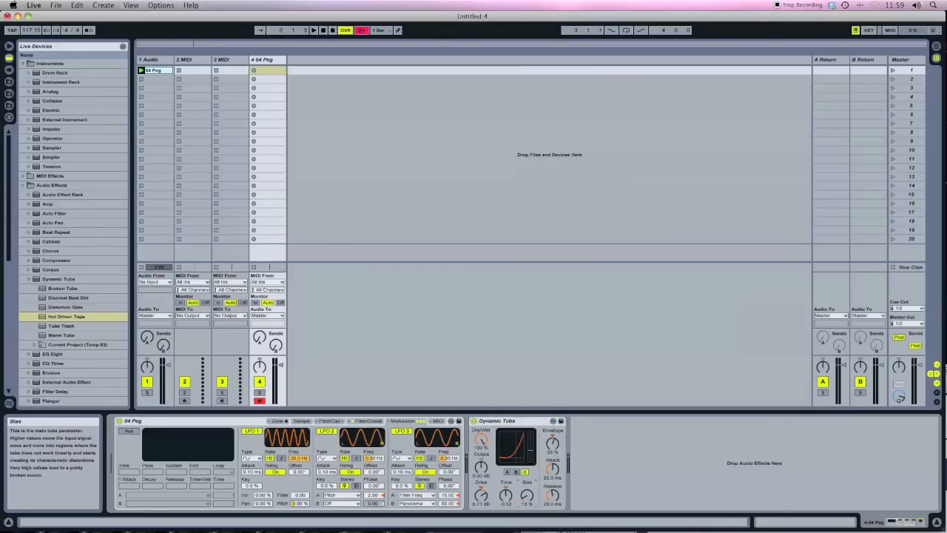
{"action": "mouse_move", "coordinate": [412, 462]}
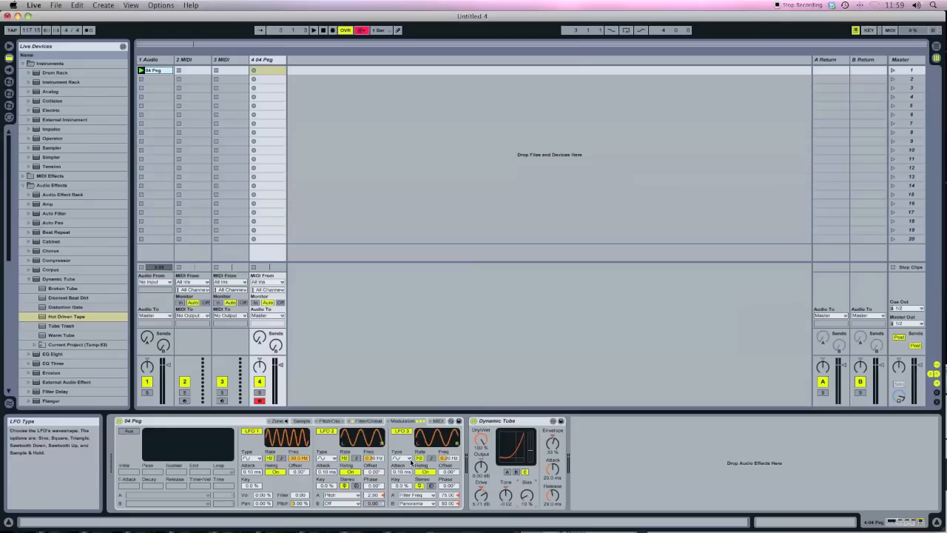
{"action": "left_click", "coordinate": [28, 260]}
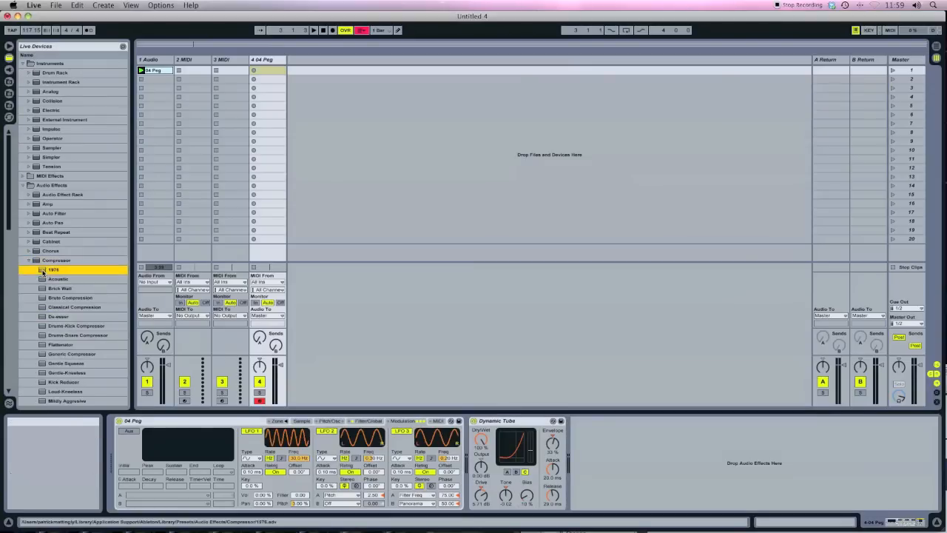
{"action": "double_click", "coordinate": [54, 269]}
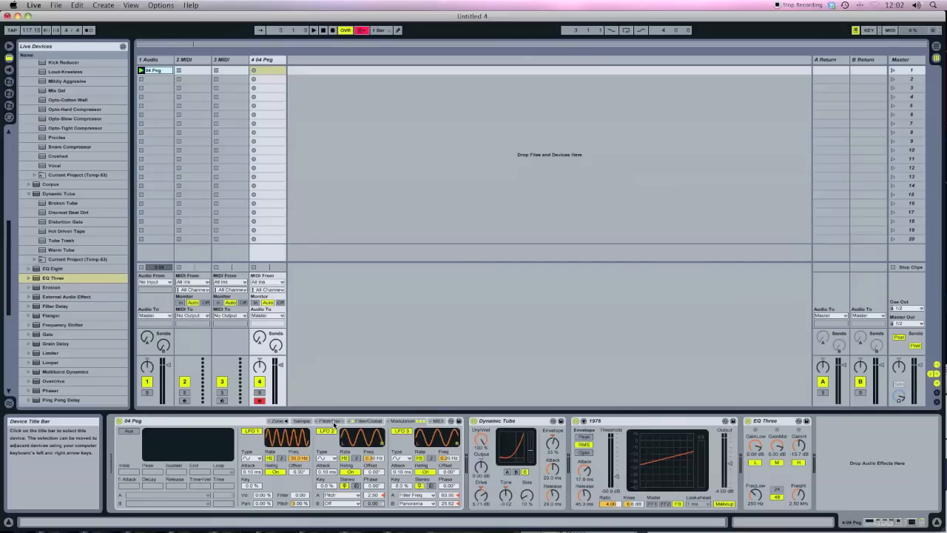
{"action": "mouse_move", "coordinate": [331, 424]}
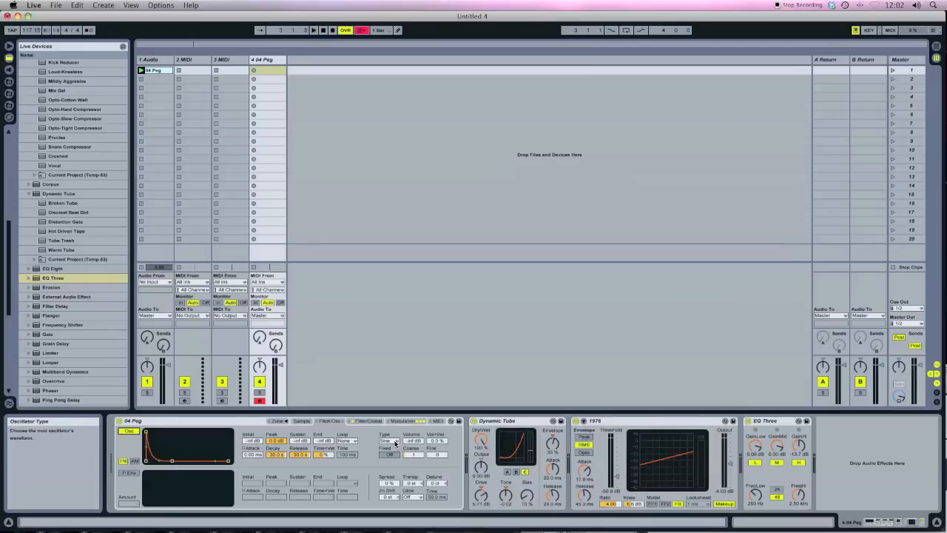
- Choose a pitch oscillator waveform and set its amount for a slow tape-style wobble
{"action": "left_click", "coordinate": [391, 441]}
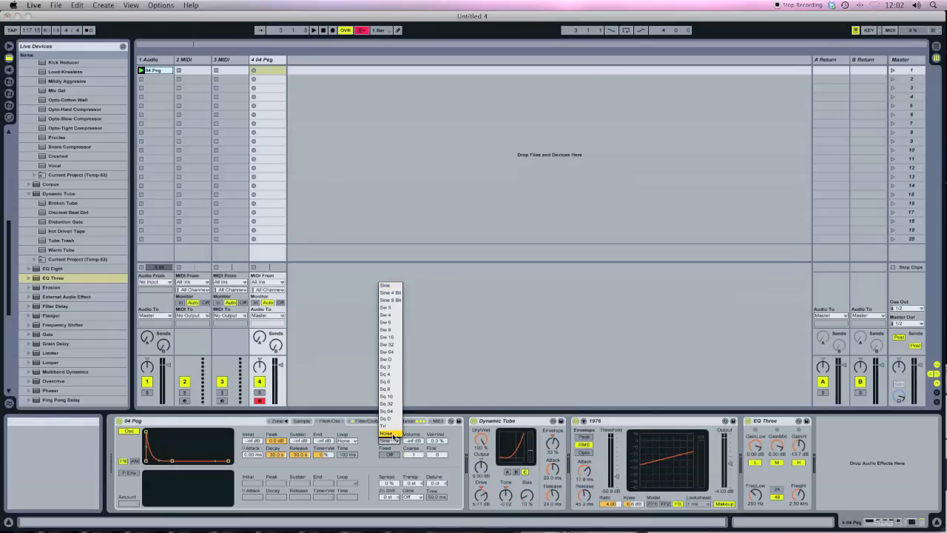
{"action": "left_click", "coordinate": [385, 432]}
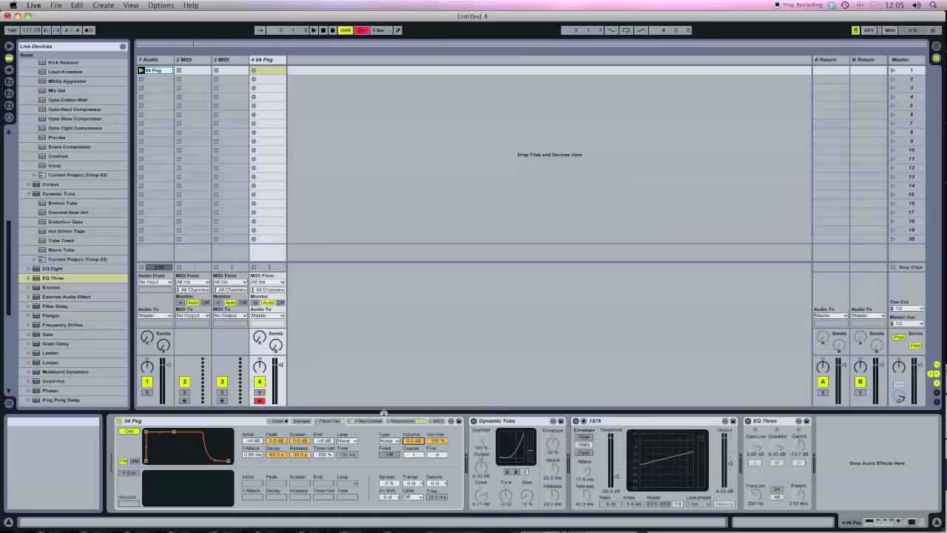
{"action": "left_click", "coordinate": [302, 420]}
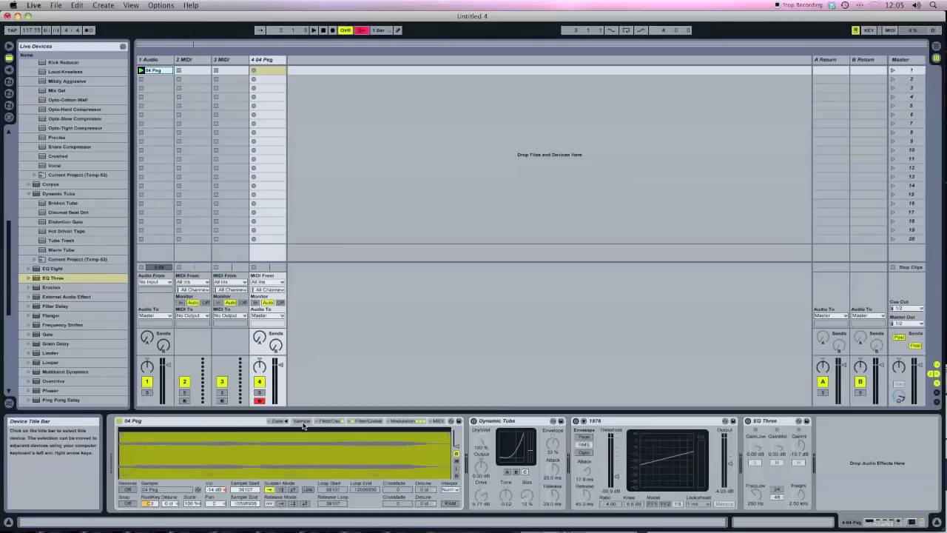
{"action": "left_click", "coordinate": [330, 421]}
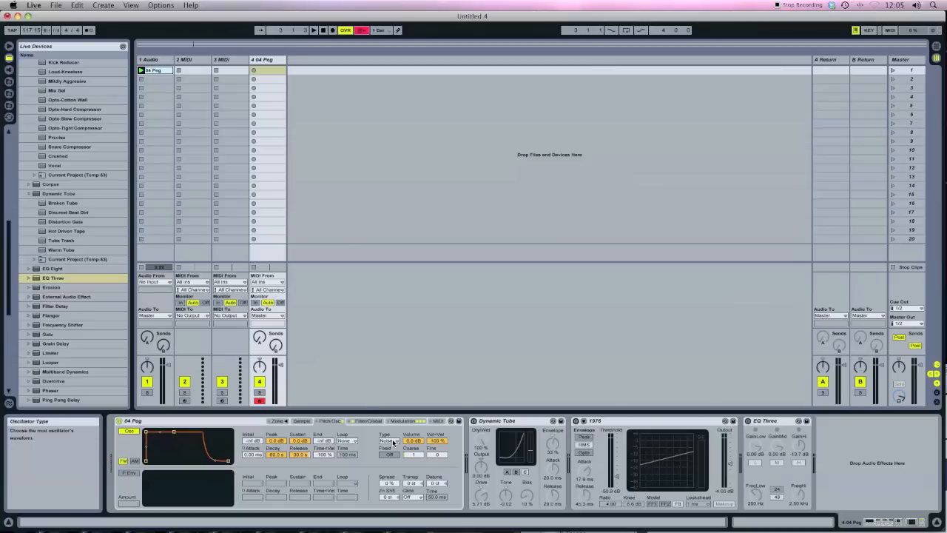
{"action": "mouse_move", "coordinate": [418, 441]}
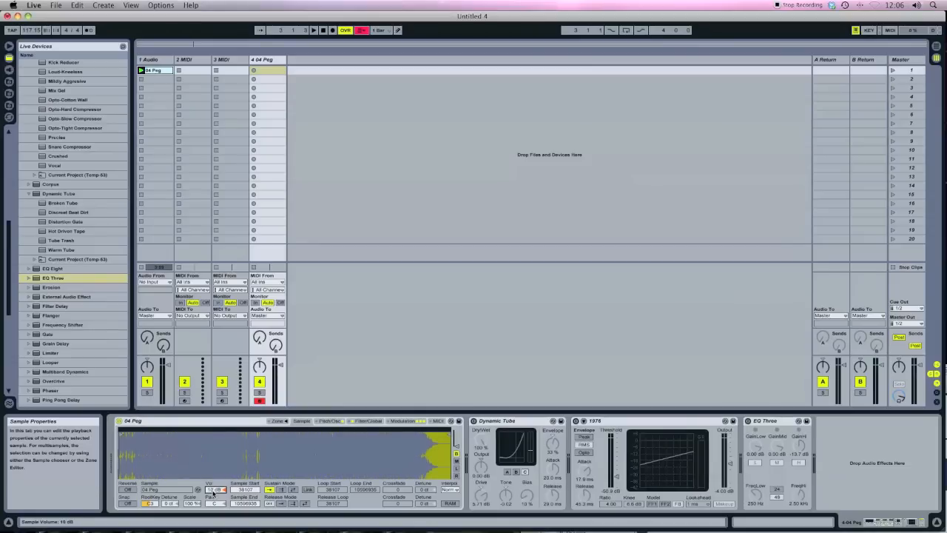
{"action": "left_click", "coordinate": [328, 420]}
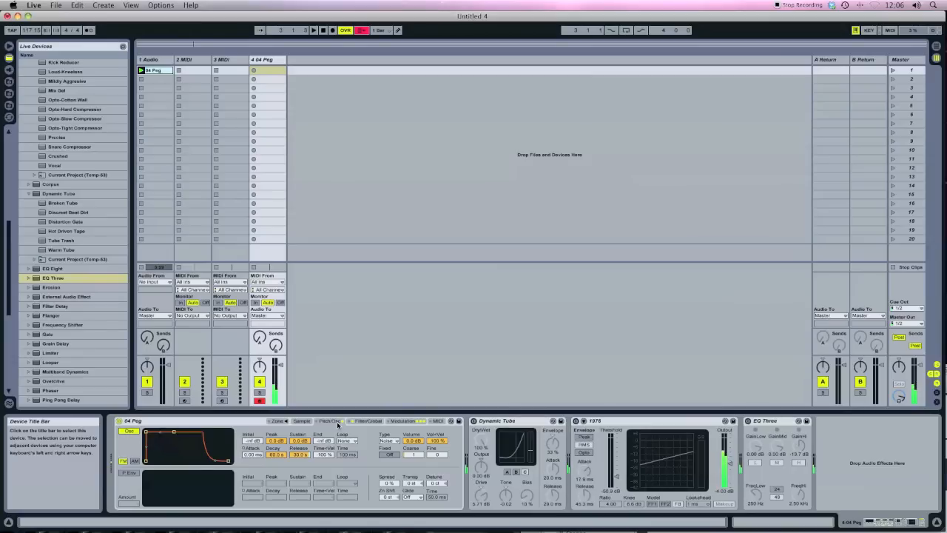
{"action": "mouse_move", "coordinate": [337, 438]}
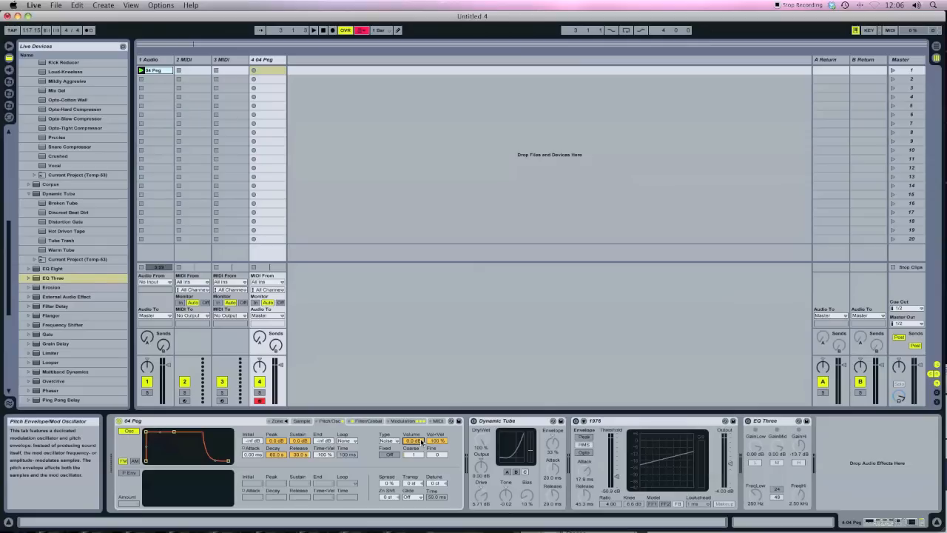
{"action": "left_click_drag", "start_coordinate": [411, 441], "coordinate": [411, 459]}
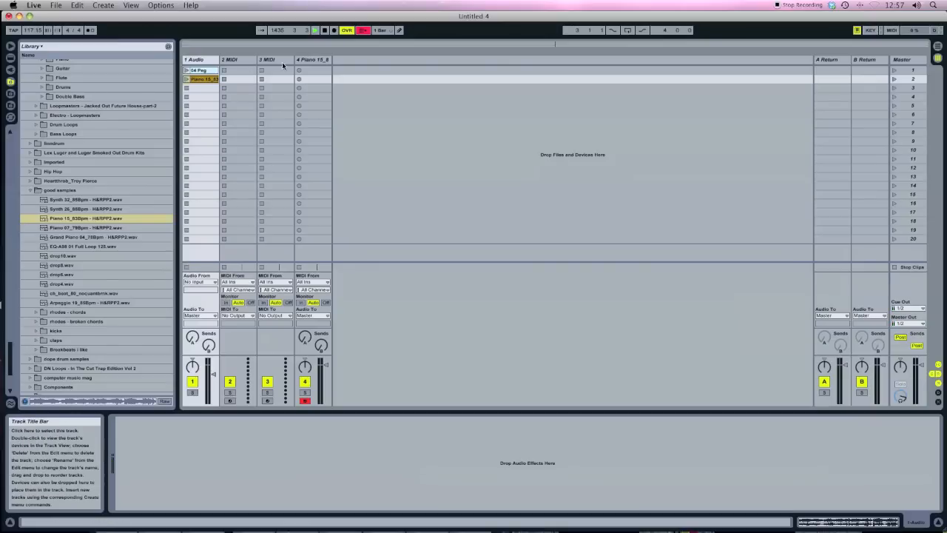
- Select the instrument track holding the piano loop loaded into the Sampler chain
{"action": "left_click", "coordinate": [313, 60]}
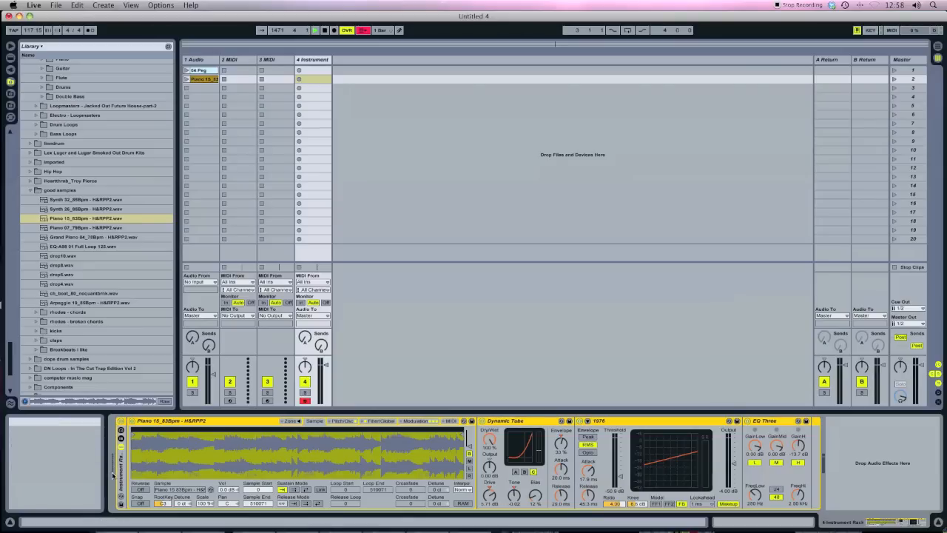
{"action": "mouse_move", "coordinate": [121, 462]}
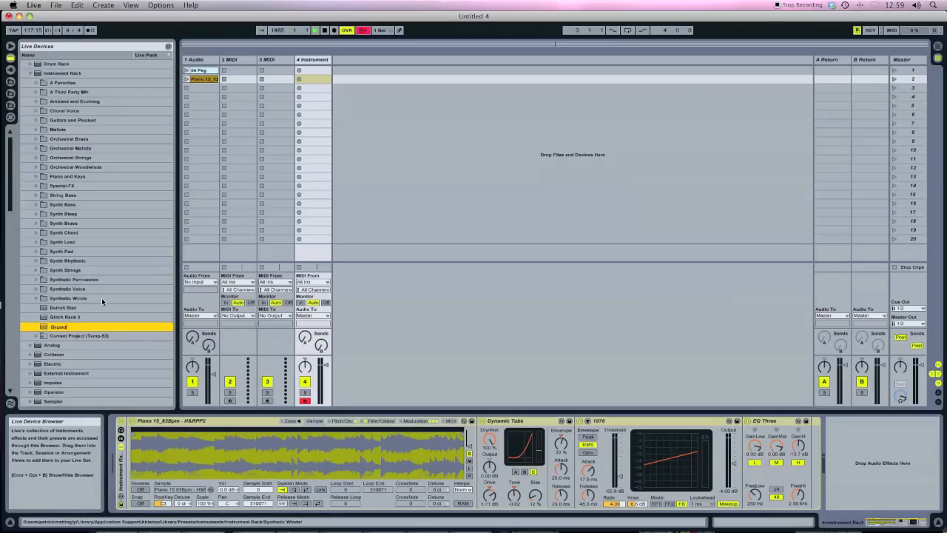
- Name the saved Instrument Rack preset 'Grundig Tab'
{"action": "type", "text": "Grundig Tab"}
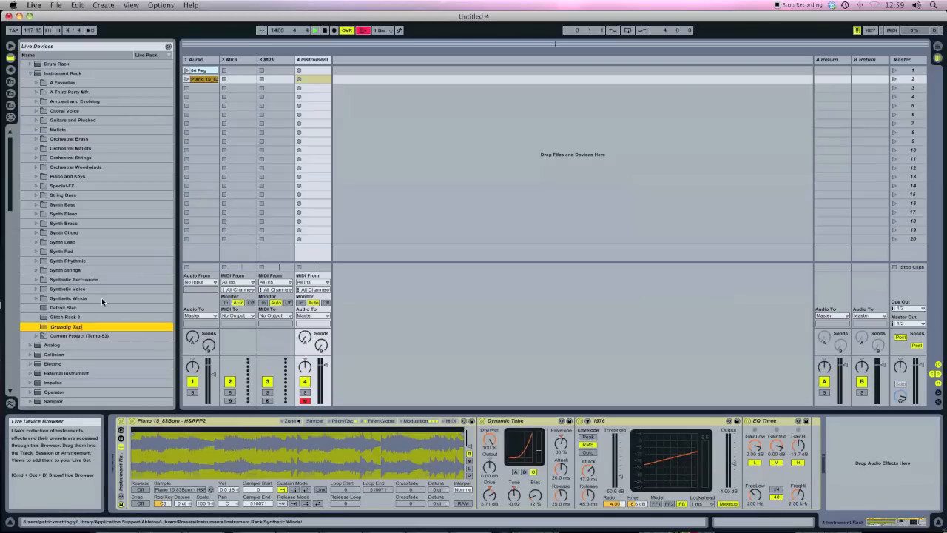